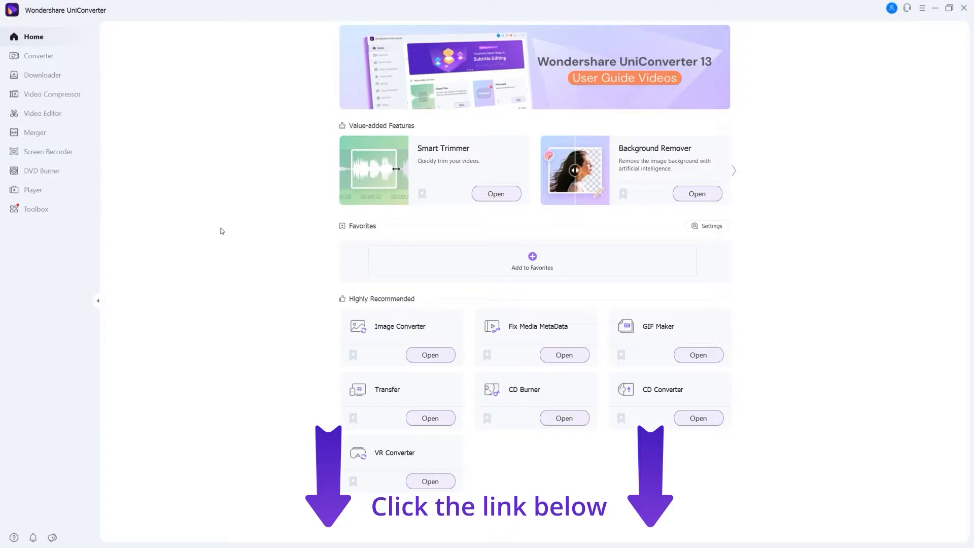
# Step: Launch the Fix Media MetaData tool from the Home screen
pyautogui.click(36, 209)
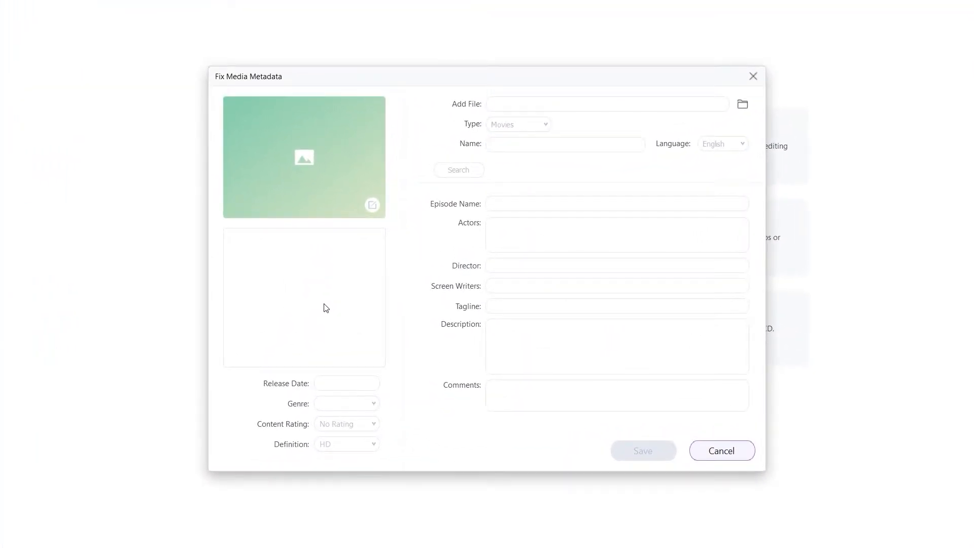
# Step: Add Sea-1.mp4 via the file browser and accept the backup warning
pyautogui.click(608, 103)
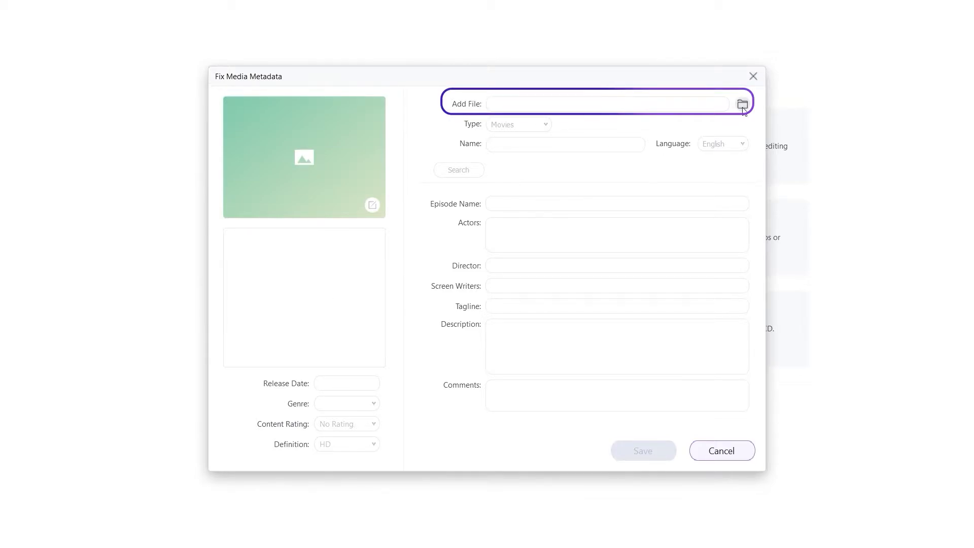
pyautogui.click(741, 103)
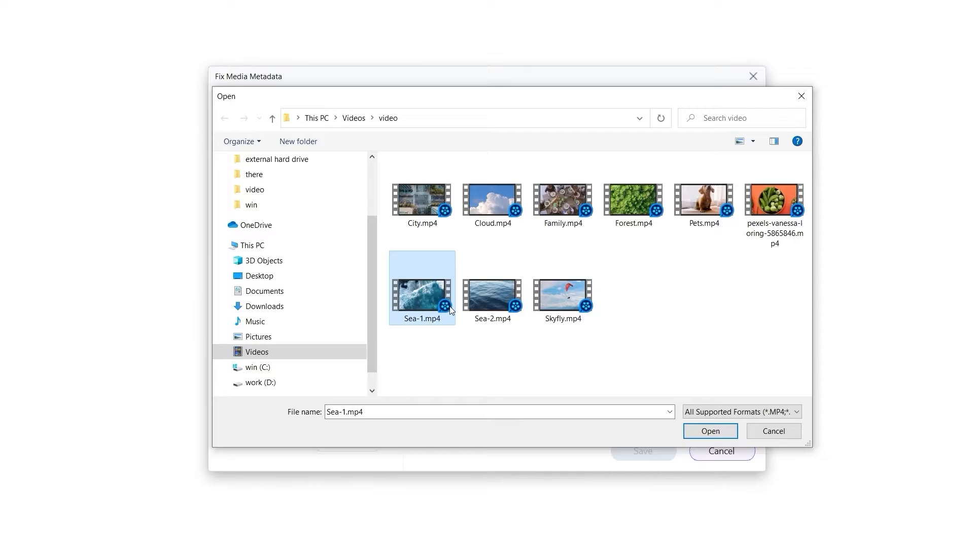
pyautogui.click(710, 430)
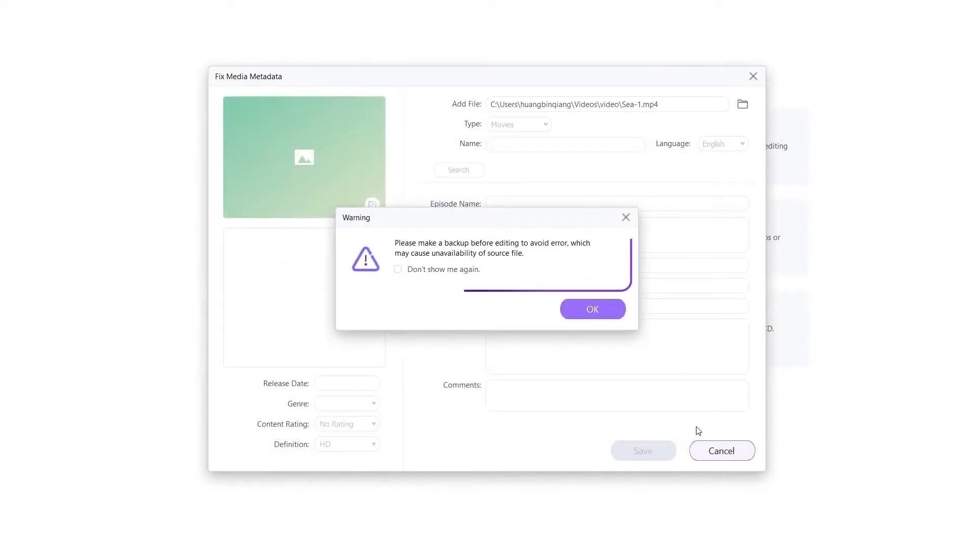
pyautogui.click(592, 309)
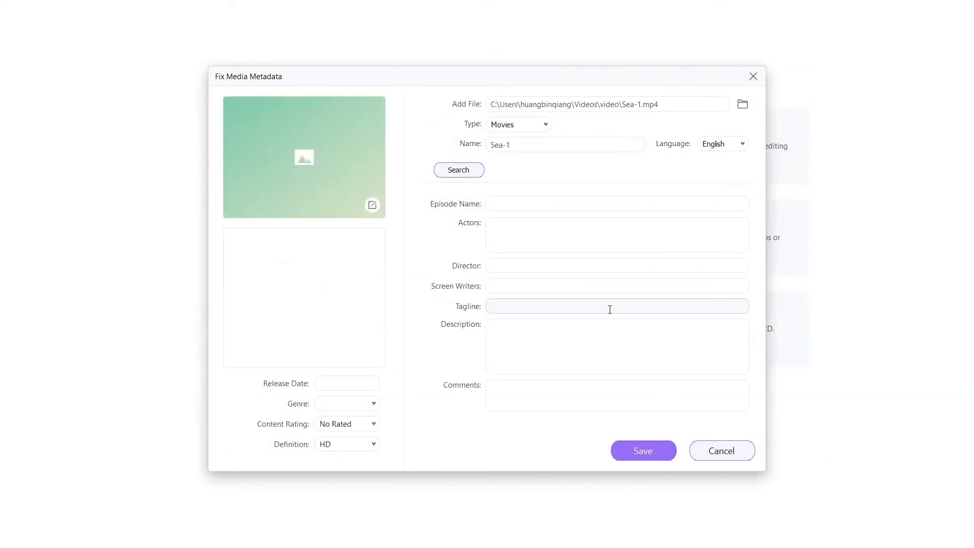
# Step: Set Type to TV Shows, season 1 episode 1, and keep English as language
pyautogui.click(543, 124)
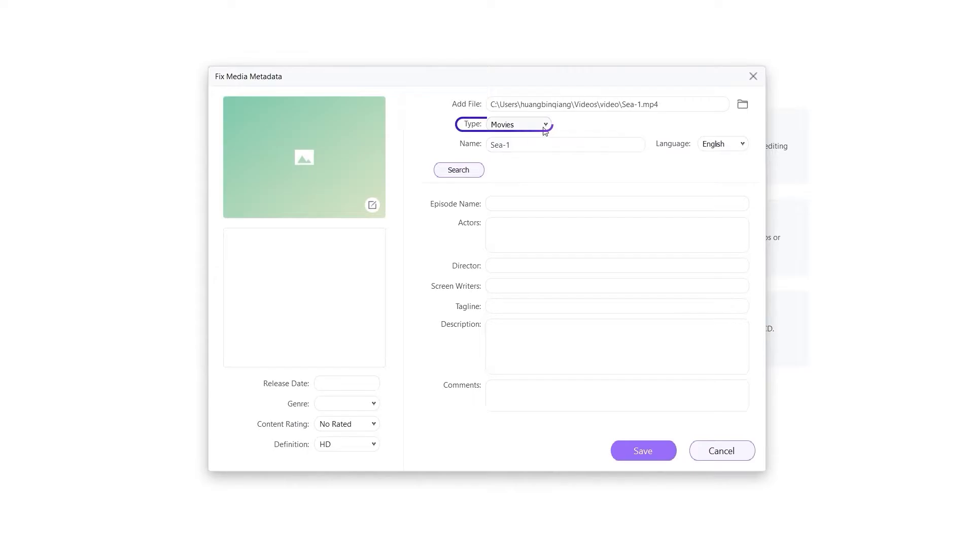
pyautogui.click(545, 124)
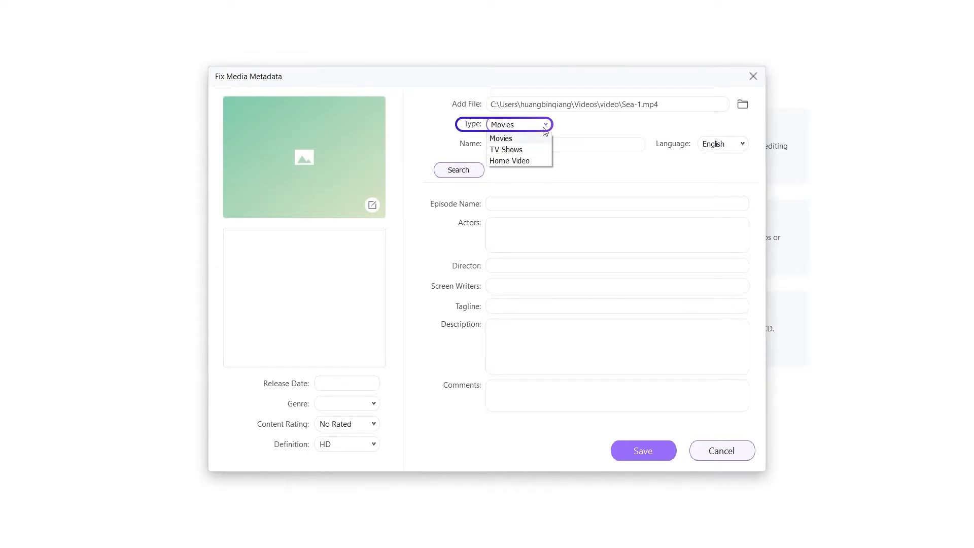
pyautogui.moveTo(538, 152)
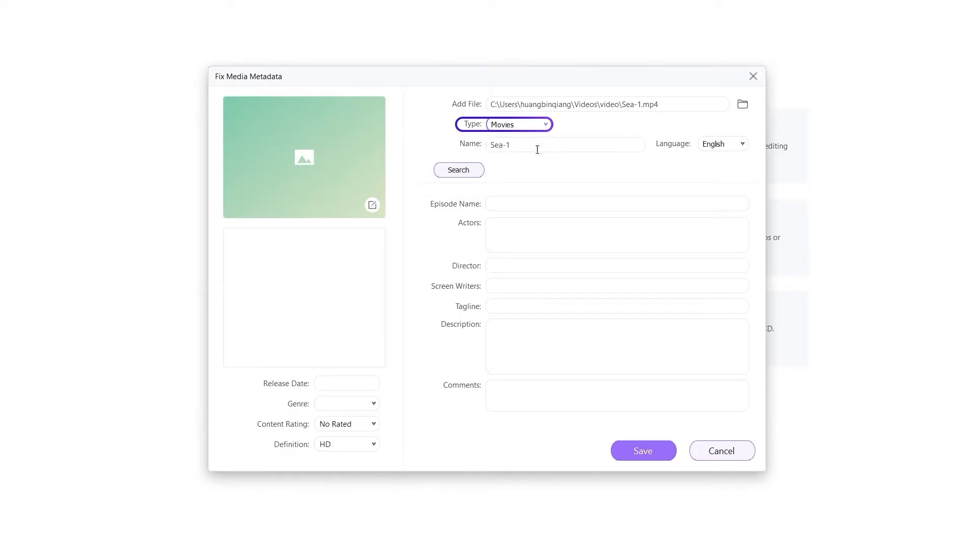
pyautogui.click(544, 124)
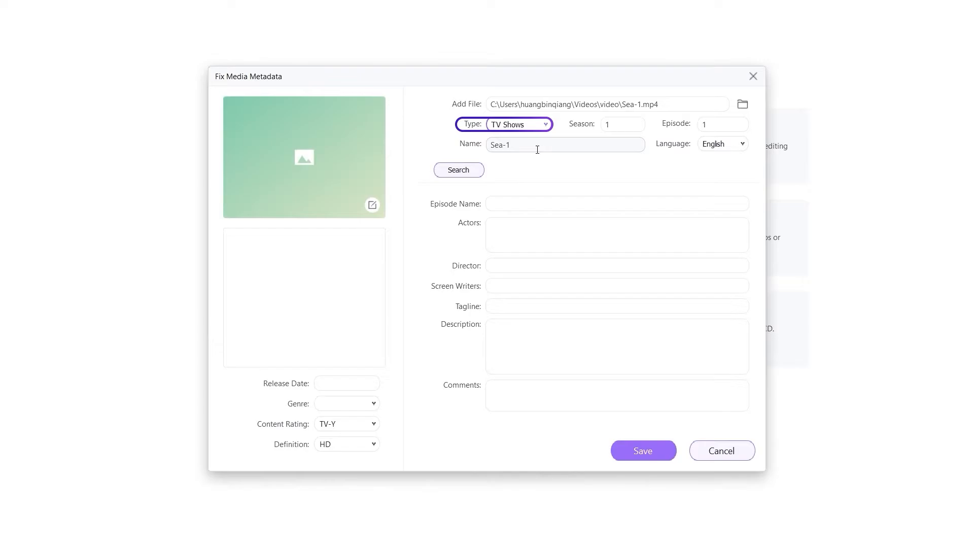
pyautogui.click(722, 124)
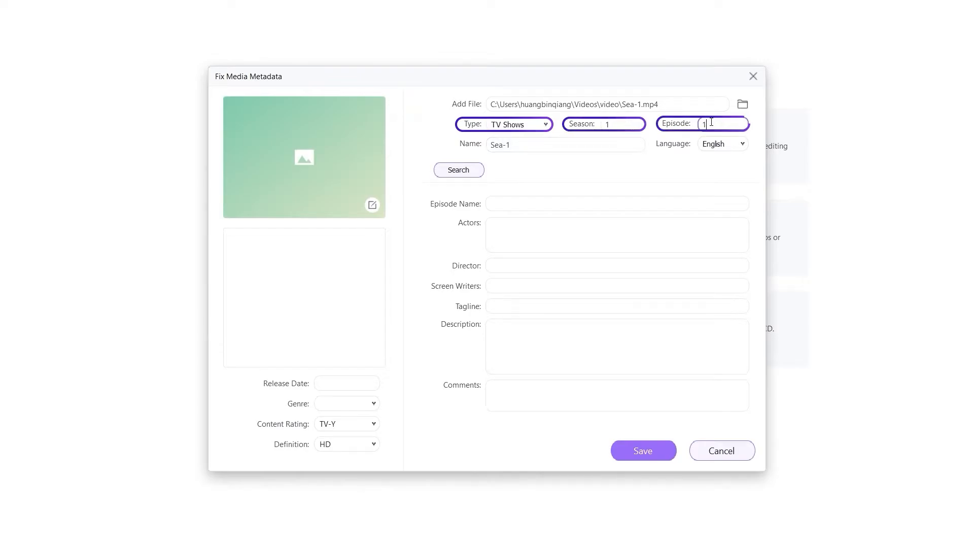
pyautogui.click(564, 144)
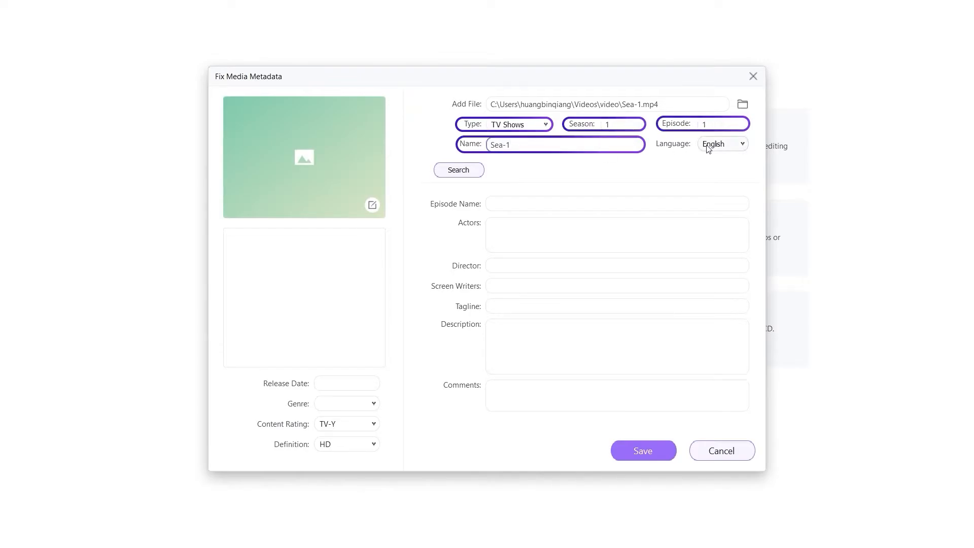
pyautogui.click(741, 144)
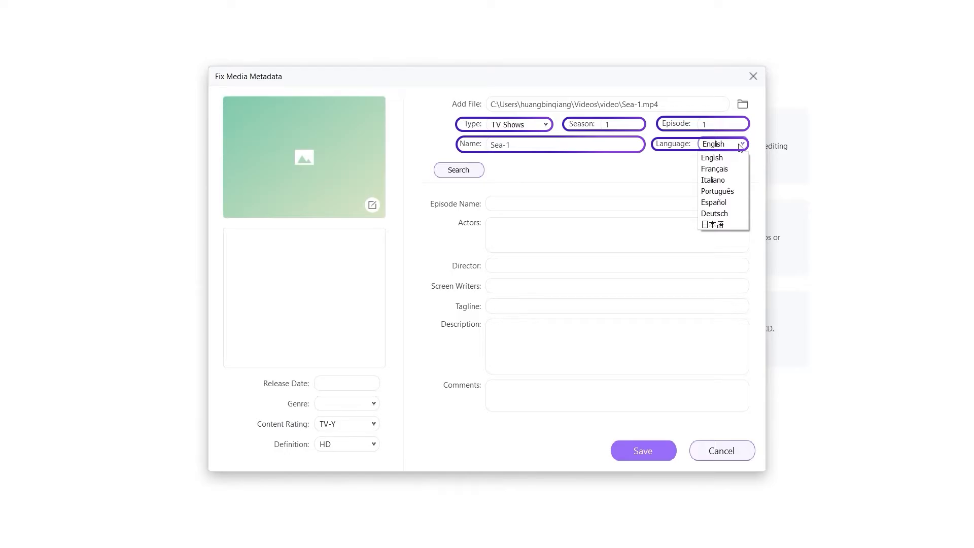
pyautogui.click(712, 157)
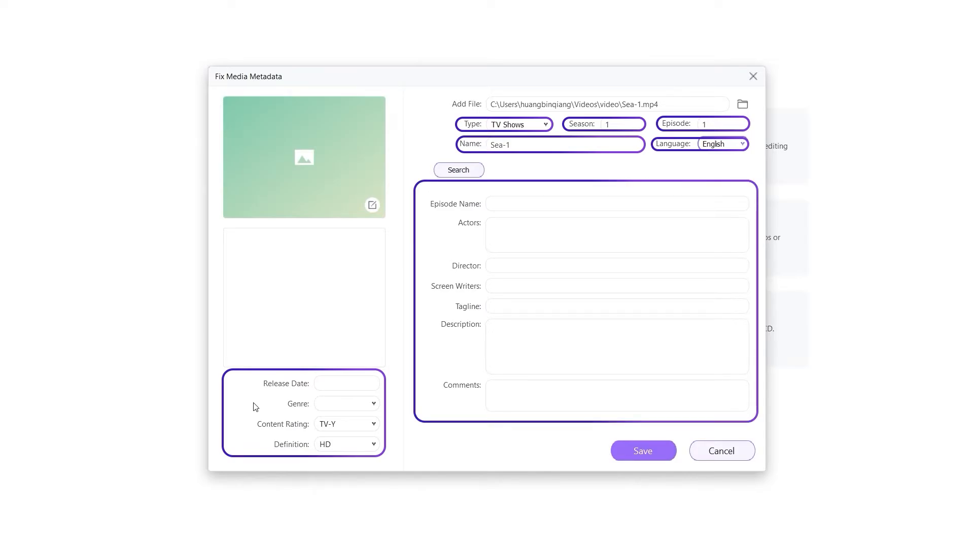
pyautogui.moveTo(432, 256)
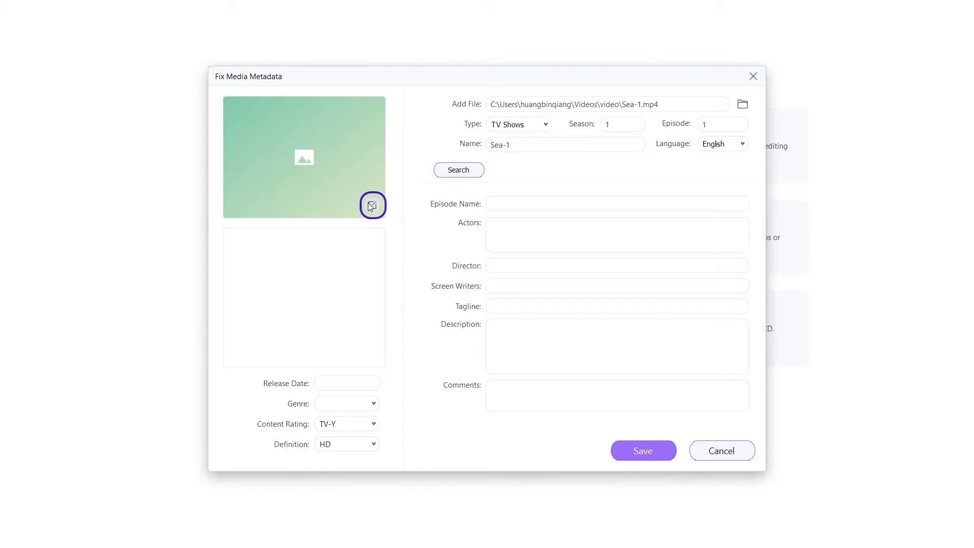
# Step: Use the ocean-waves PNG as cover thumbnail and save the metadata
pyautogui.click(372, 205)
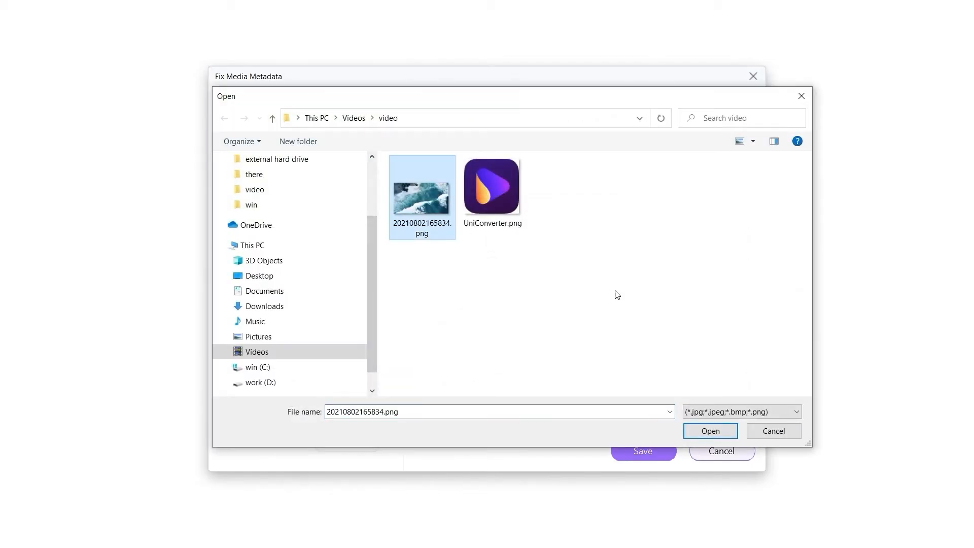
pyautogui.click(710, 431)
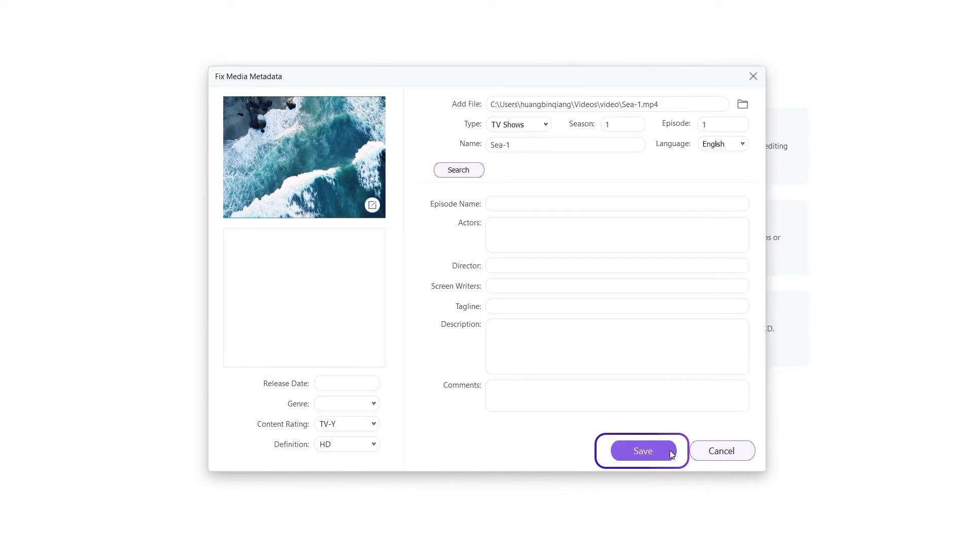
pyautogui.click(644, 451)
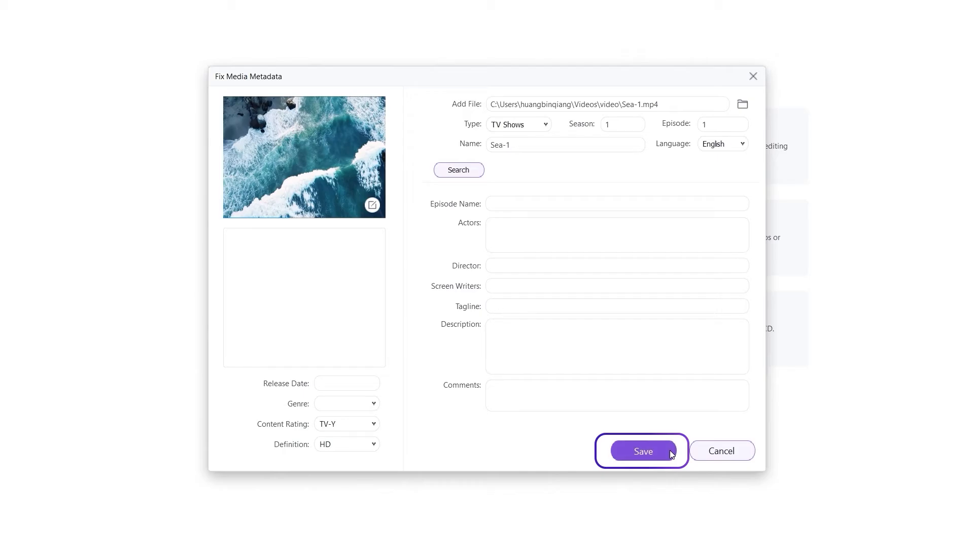
pyautogui.click(643, 451)
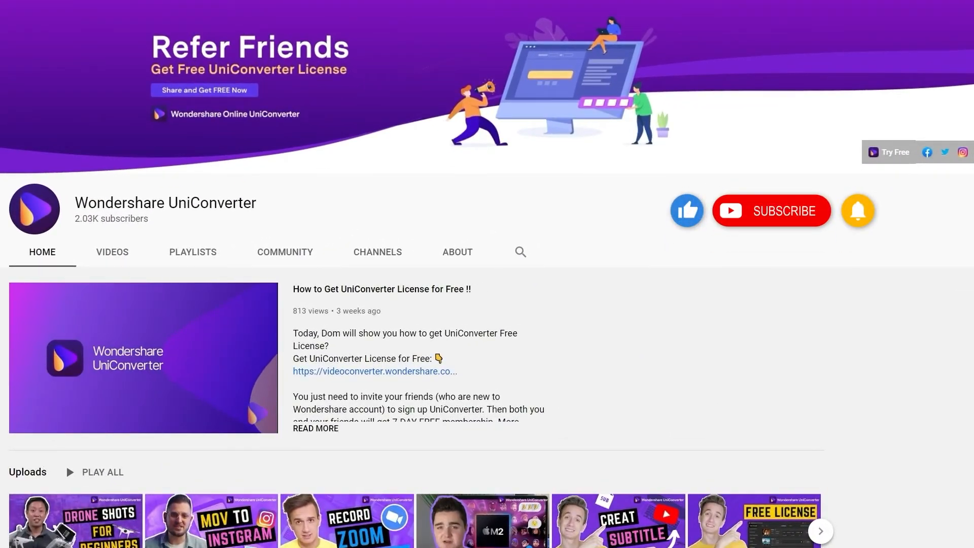
# Step: Subscribe to the Wondershare UniConverter YouTube channel
pyautogui.click(771, 211)
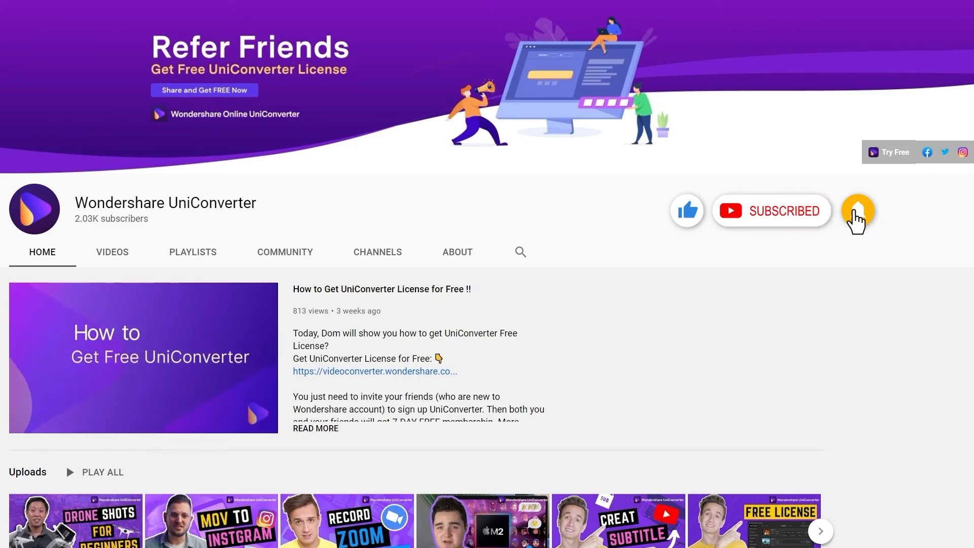